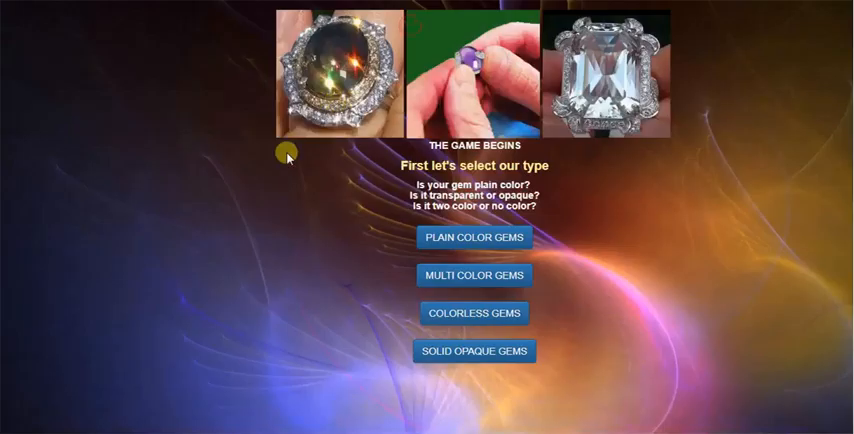
Choose plain colour gems as the type and red as the general colour
{"action": "left_click", "coordinate": [473, 238]}
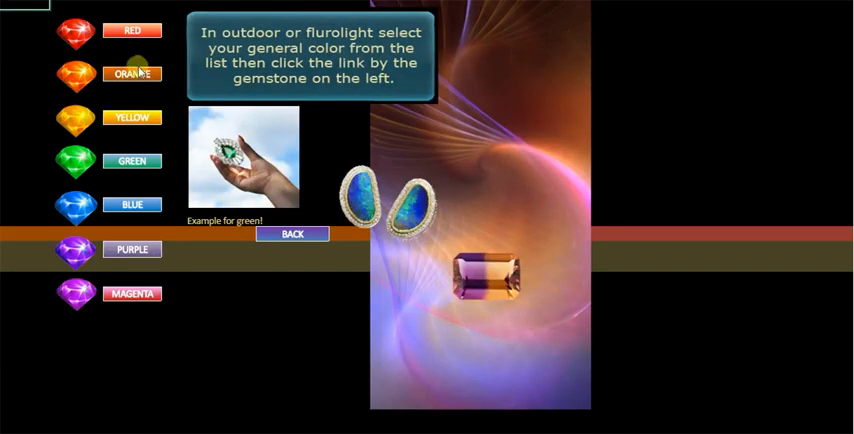
{"action": "mouse_move", "coordinate": [125, 33]}
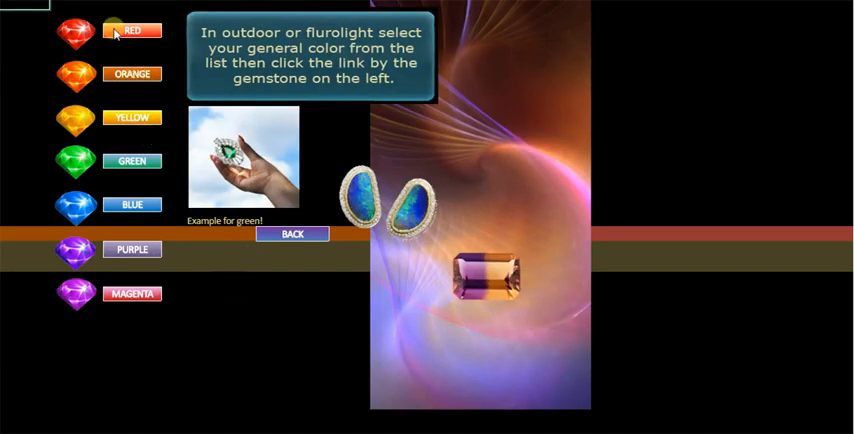
{"action": "left_click", "coordinate": [128, 31]}
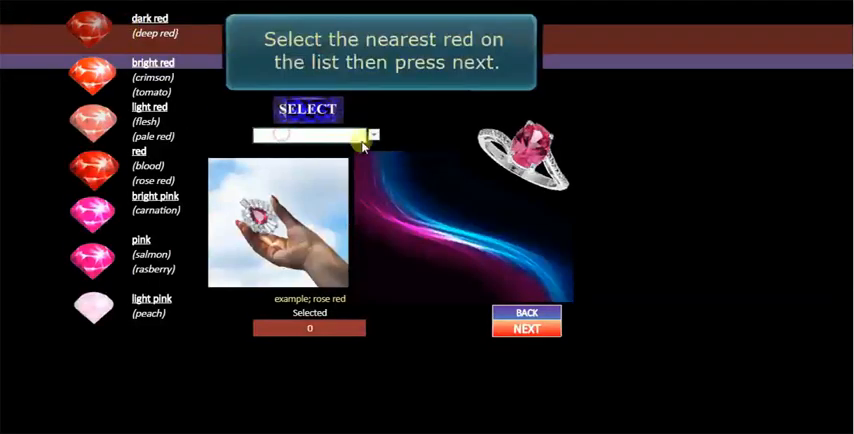
Pick 'red' as the shade, then advance past the matching gem list and introduction
{"action": "left_click", "coordinate": [372, 134]}
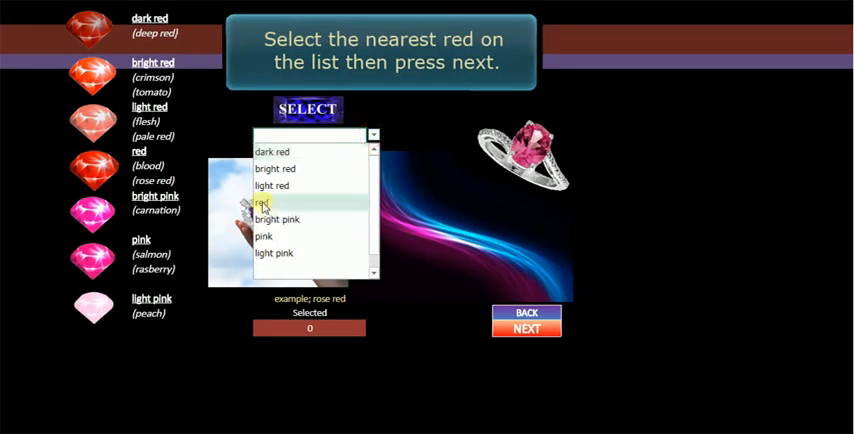
{"action": "left_click", "coordinate": [526, 330]}
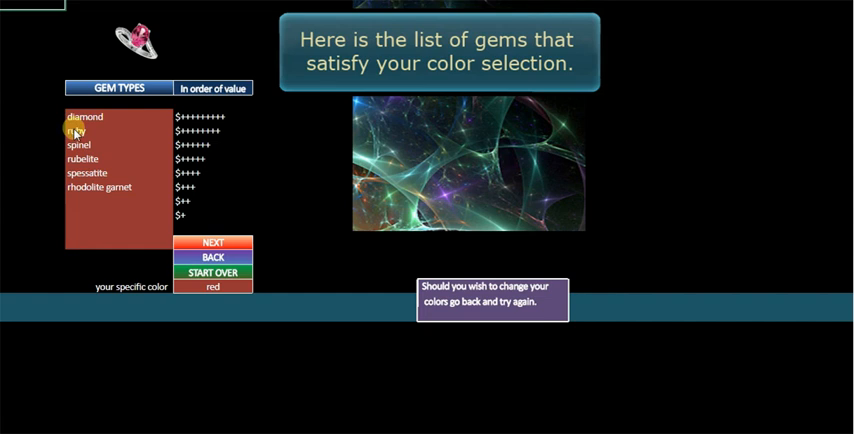
{"action": "mouse_move", "coordinate": [42, 243]}
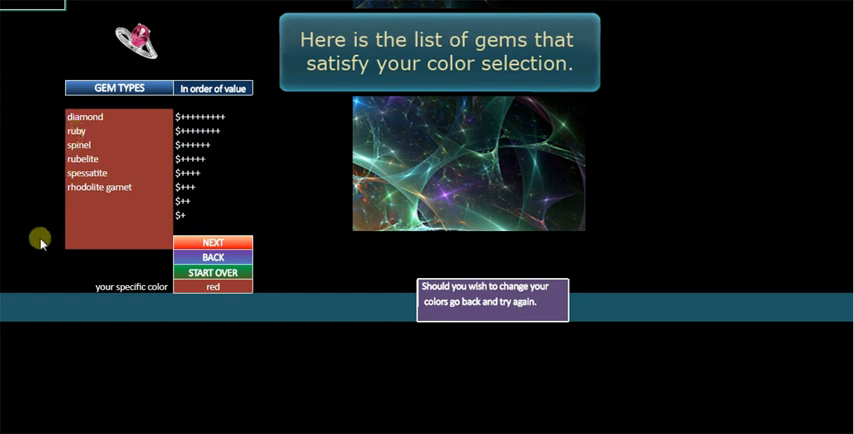
{"action": "mouse_move", "coordinate": [308, 314]}
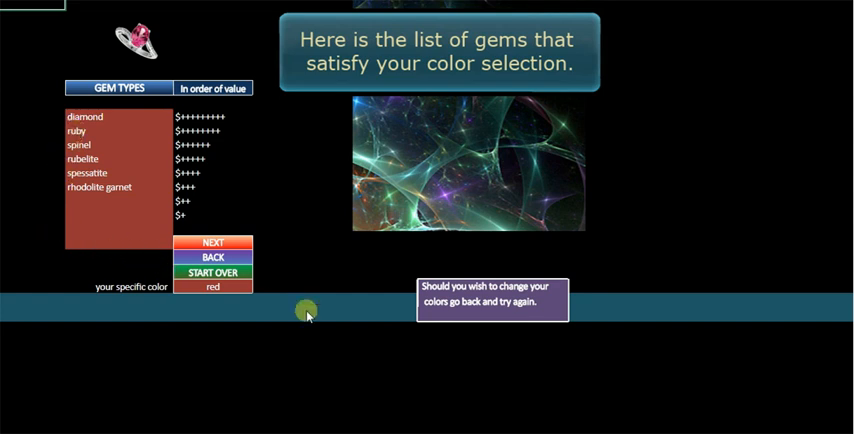
{"action": "mouse_move", "coordinate": [92, 190]}
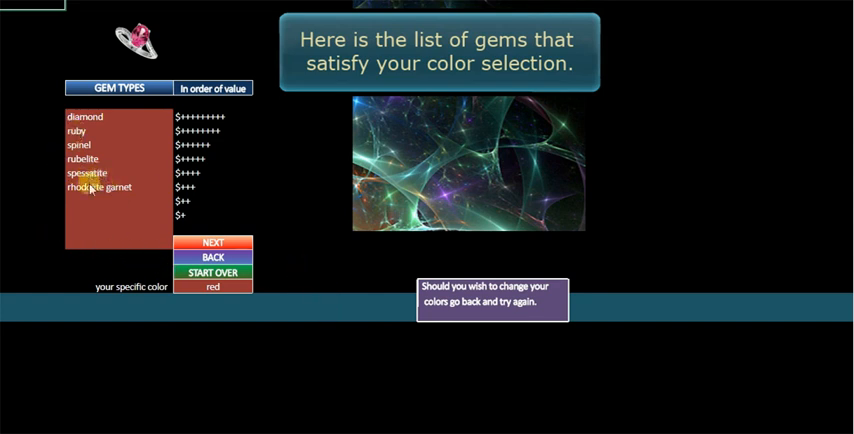
{"action": "mouse_move", "coordinate": [302, 266]}
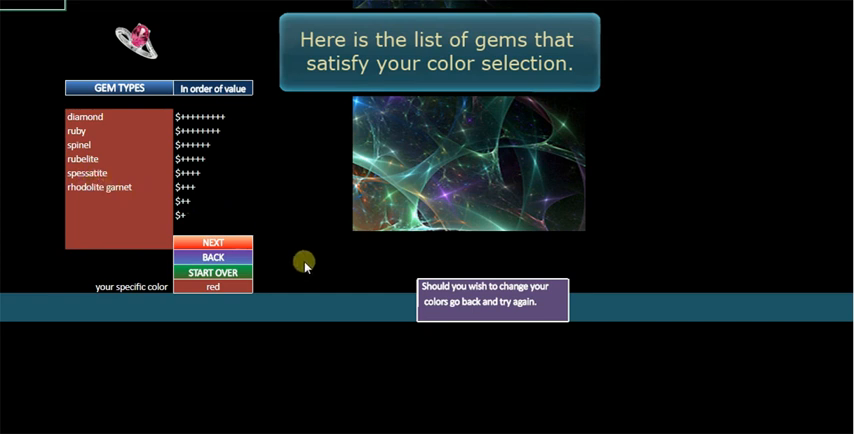
{"action": "left_click", "coordinate": [214, 243]}
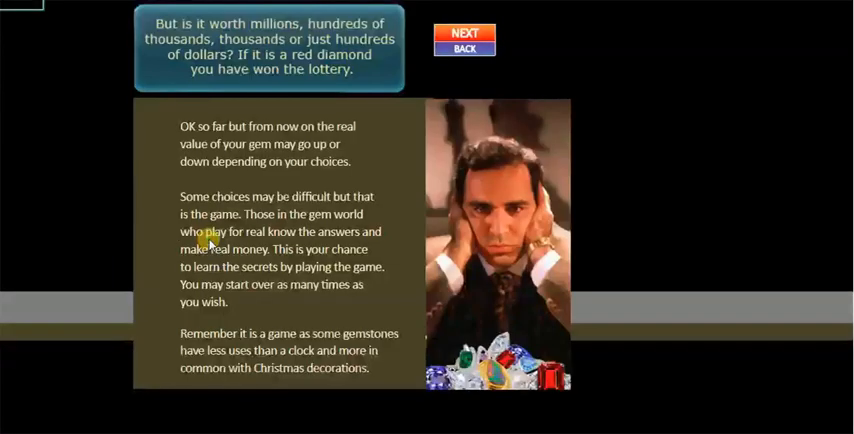
{"action": "left_click", "coordinate": [474, 25]}
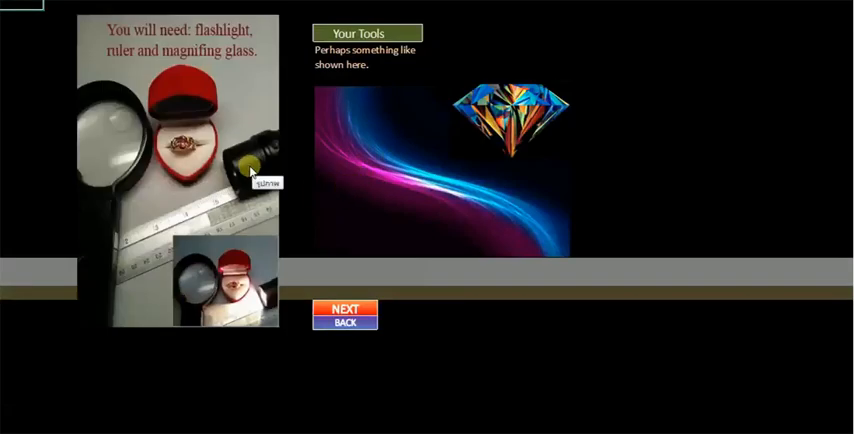
Past the tools page, set the cut shape to oval and style to irregular
{"action": "left_click", "coordinate": [344, 308]}
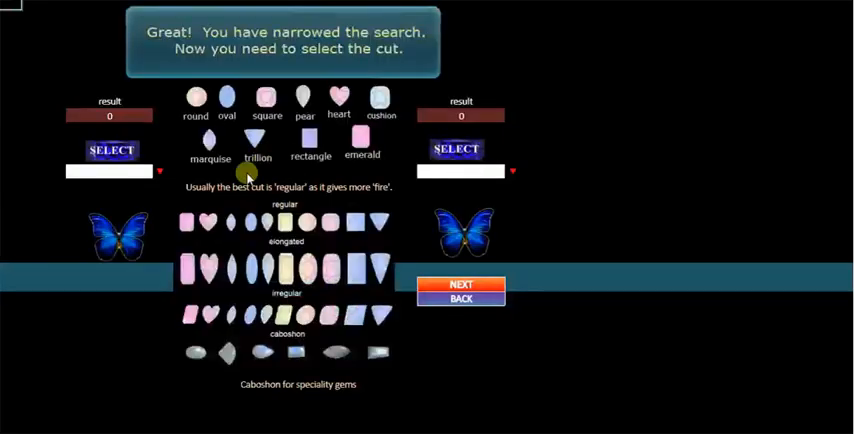
{"action": "left_click", "coordinate": [158, 173]}
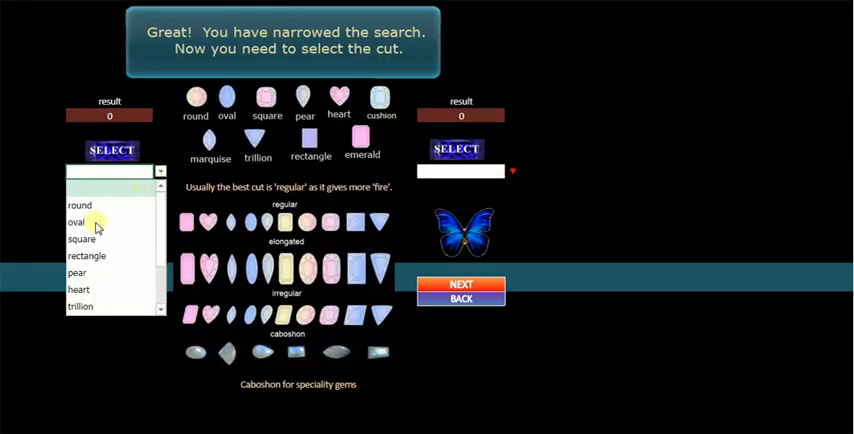
{"action": "left_click", "coordinate": [75, 223]}
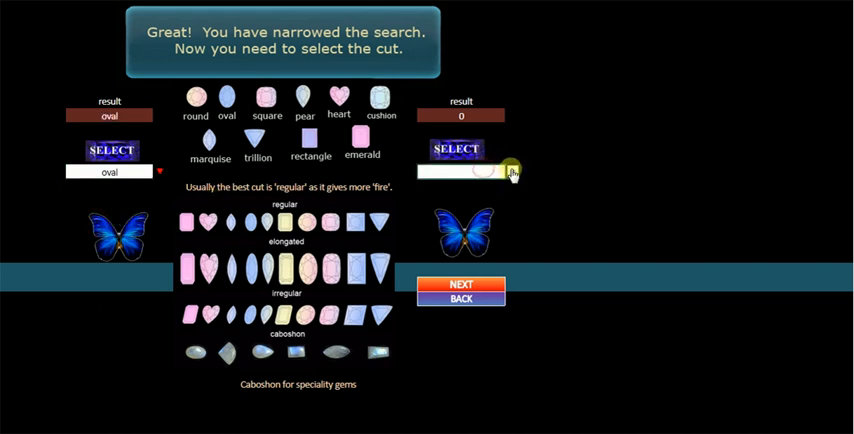
{"action": "left_click", "coordinate": [511, 172]}
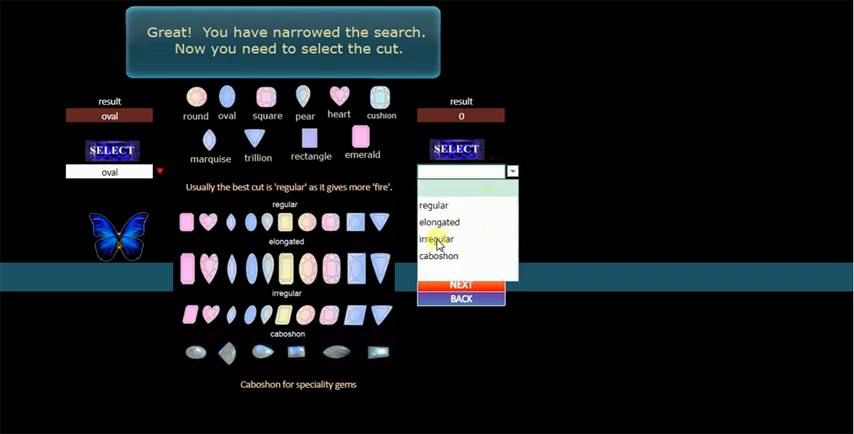
{"action": "left_click", "coordinate": [437, 239]}
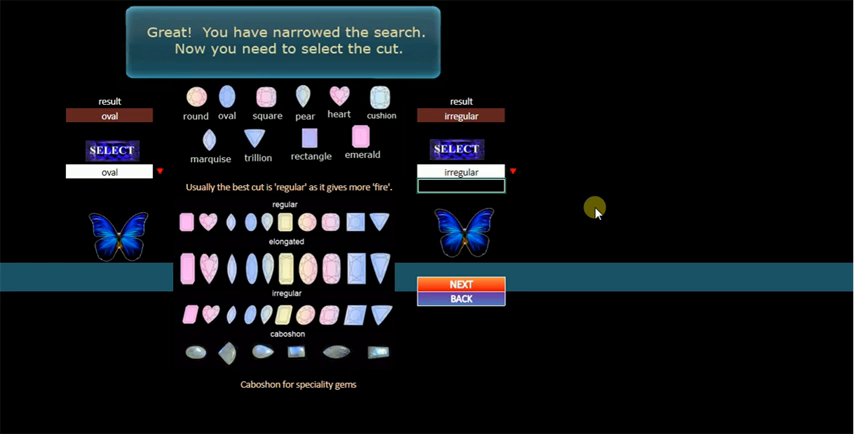
{"action": "mouse_move", "coordinate": [569, 220]}
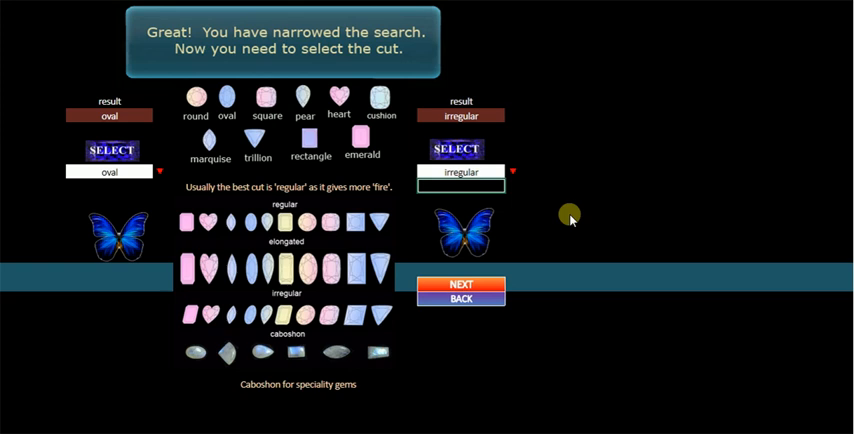
{"action": "mouse_move", "coordinate": [543, 251]}
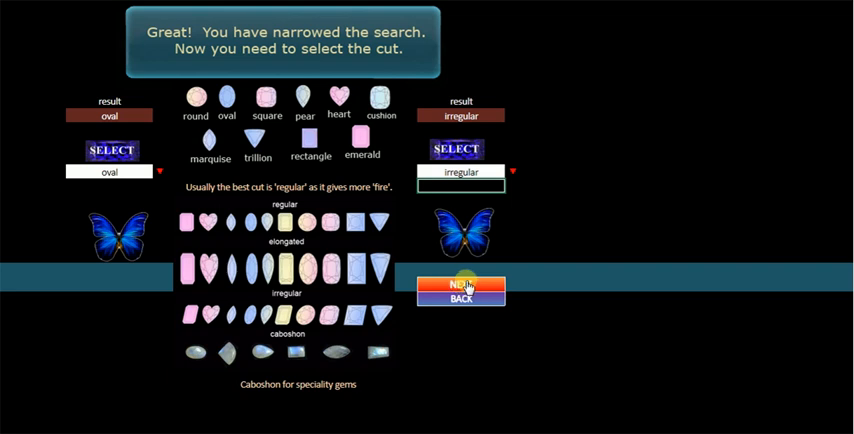
Set the gem's height profile to deep and advance through carat weight to windows
{"action": "left_click", "coordinate": [461, 285]}
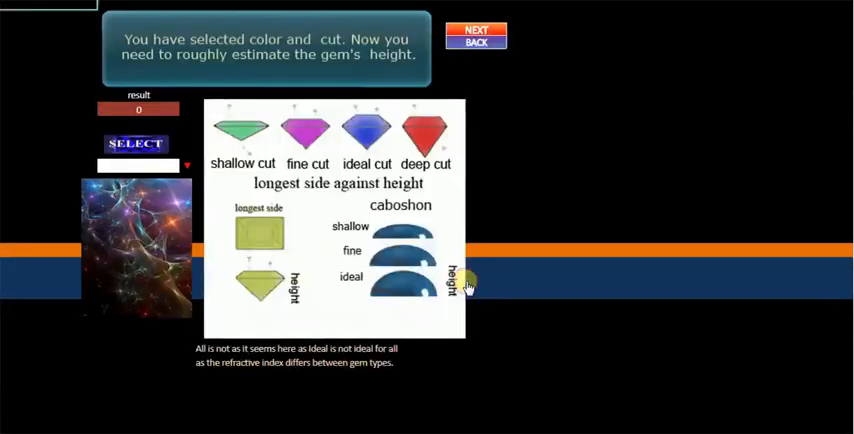
{"action": "mouse_move", "coordinate": [541, 160]}
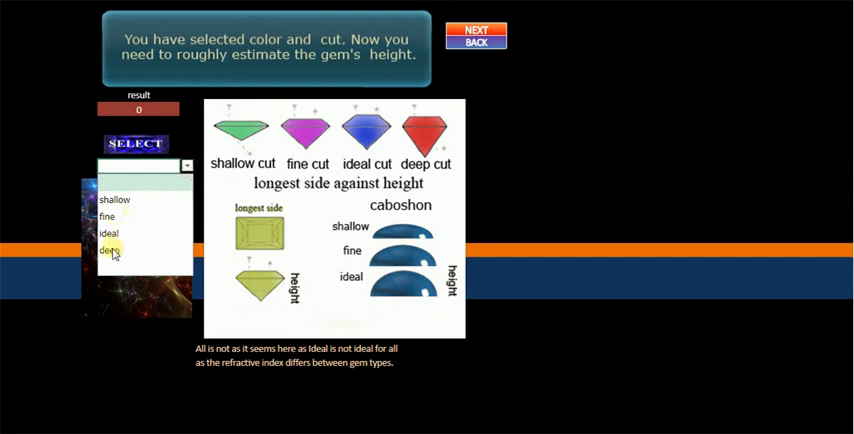
{"action": "left_click", "coordinate": [477, 28]}
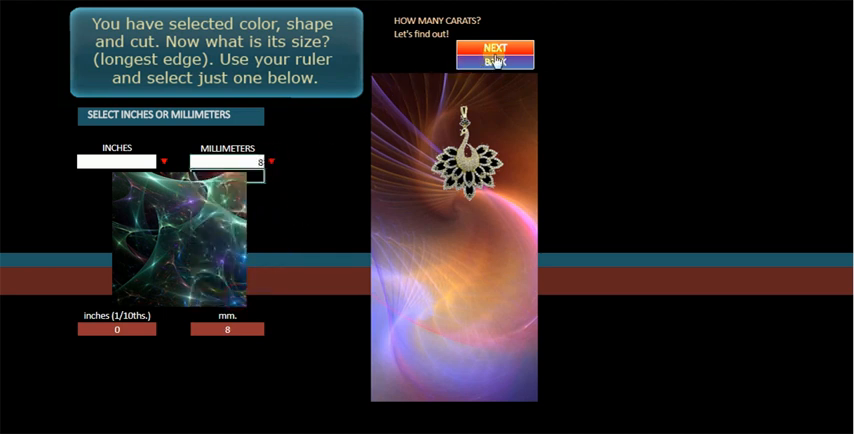
{"action": "left_click", "coordinate": [495, 49]}
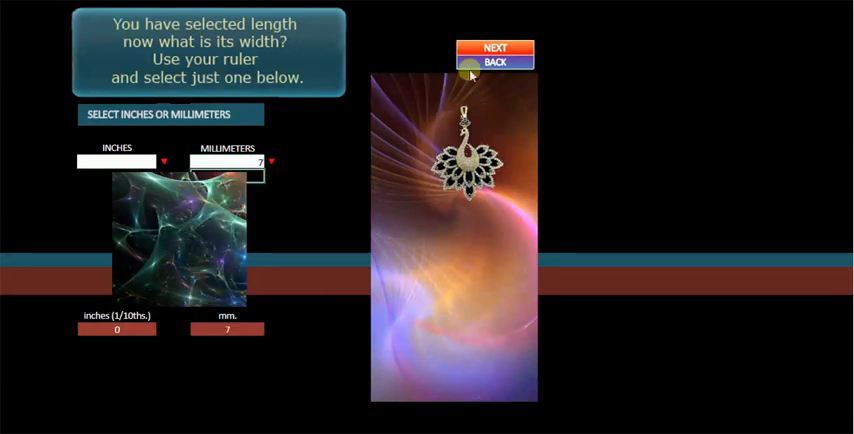
{"action": "left_click", "coordinate": [493, 47]}
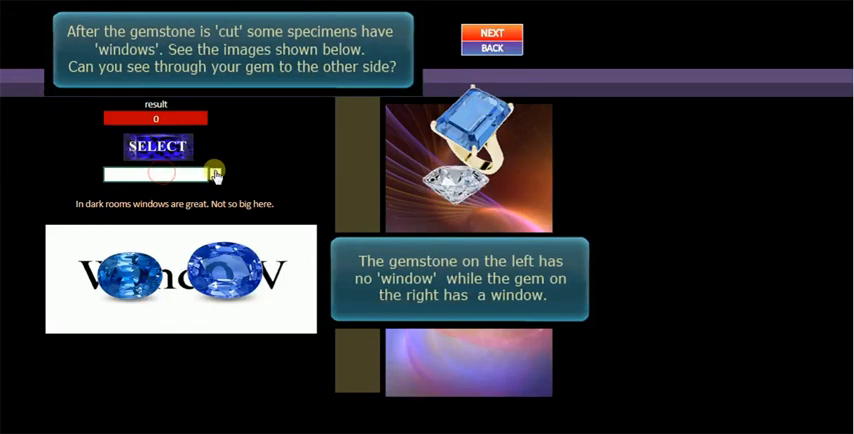
Answer the window question with a loose-gem setting and continue to clarity
{"action": "left_click", "coordinate": [212, 174]}
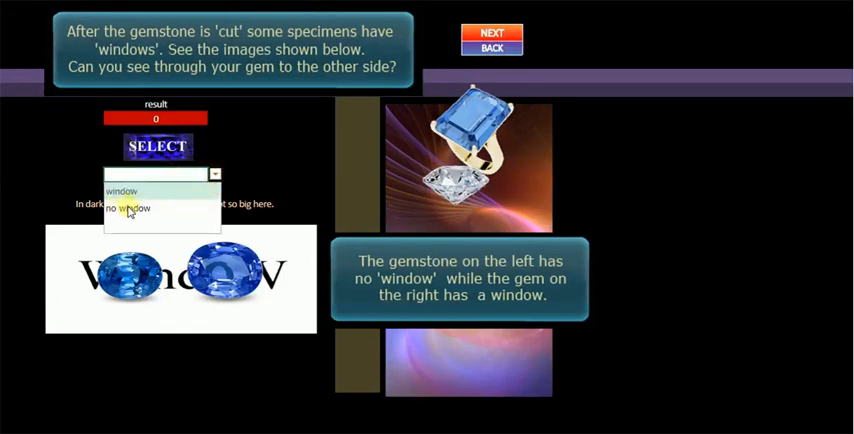
{"action": "left_click", "coordinate": [506, 33]}
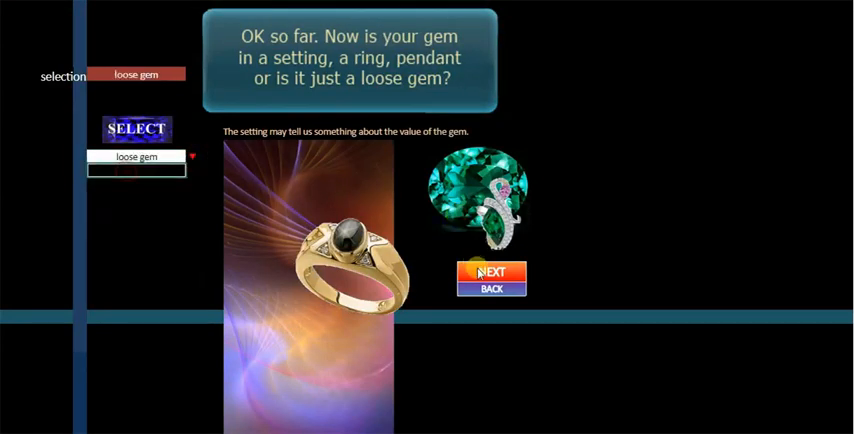
{"action": "left_click", "coordinate": [489, 272]}
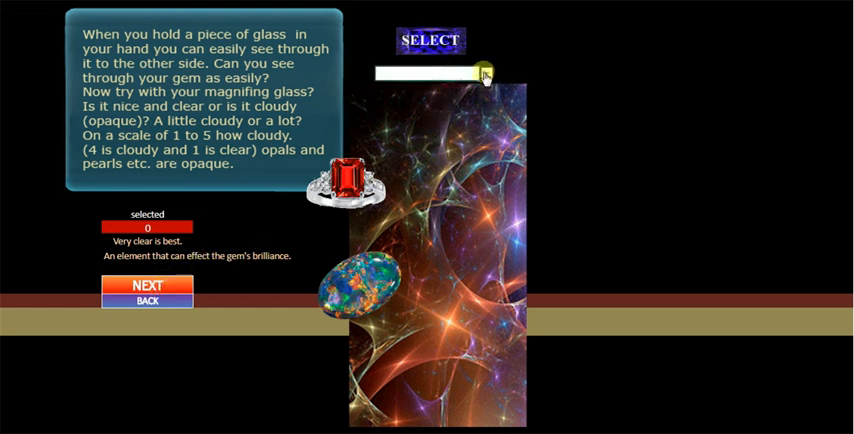
Rate clarity as 'very clear' and continue to the defects question
{"action": "left_click", "coordinate": [487, 73]}
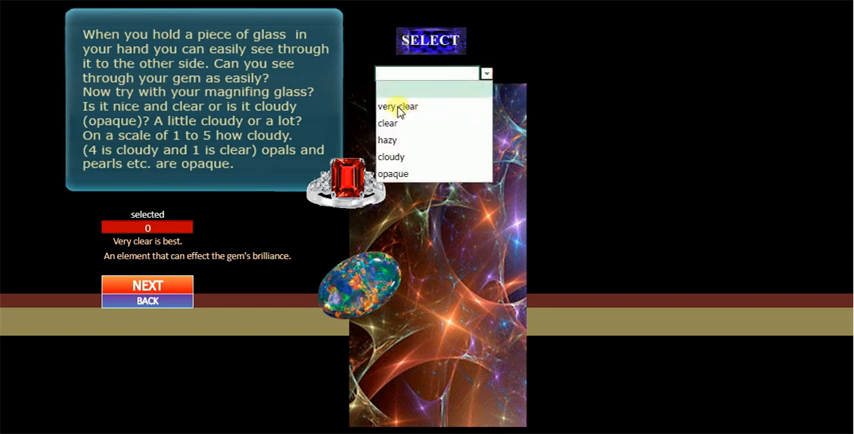
{"action": "left_click", "coordinate": [401, 103]}
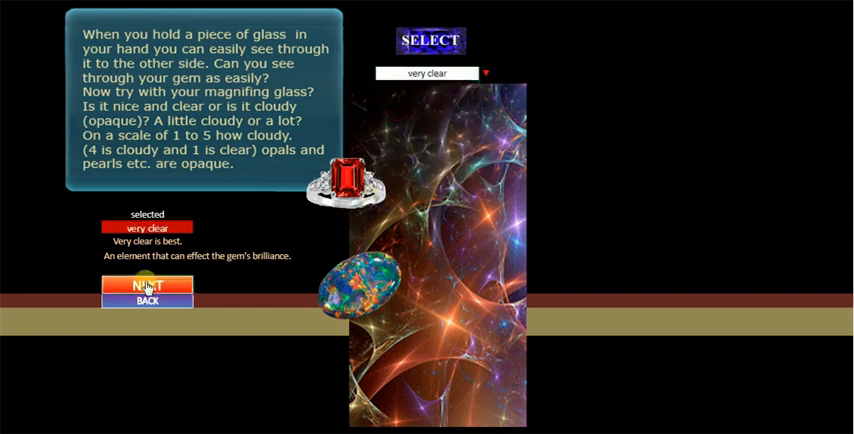
{"action": "left_click", "coordinate": [150, 287]}
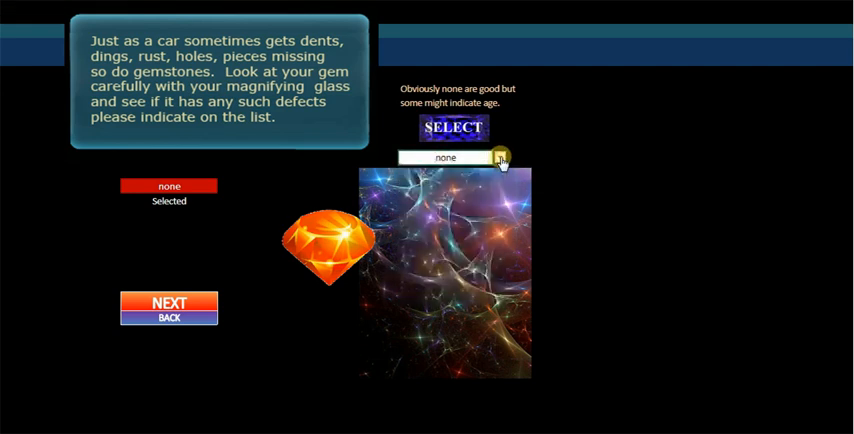
Set inclusion types one and two both to none, then continue to results
{"action": "left_click", "coordinate": [171, 301]}
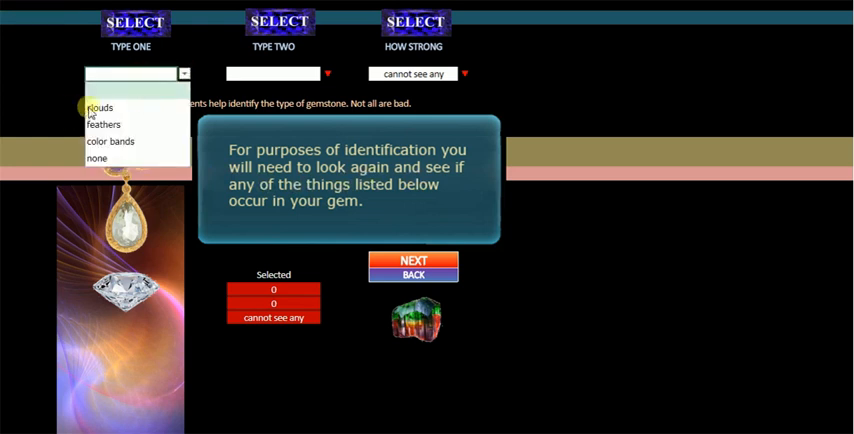
{"action": "left_click", "coordinate": [102, 159]}
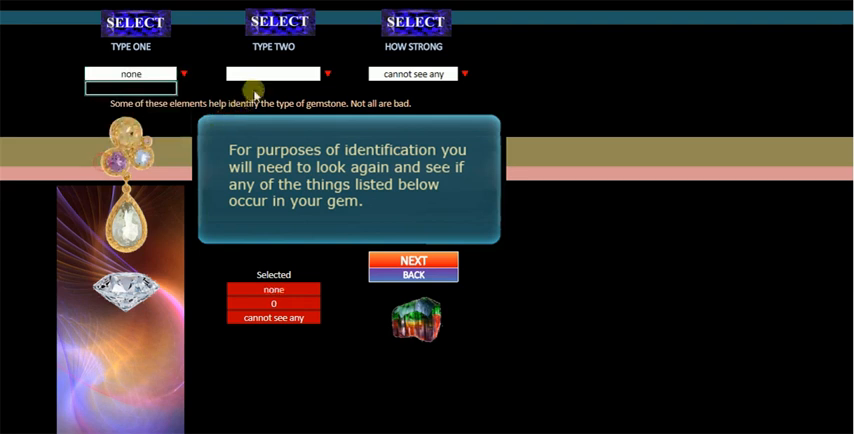
{"action": "left_click", "coordinate": [325, 73]}
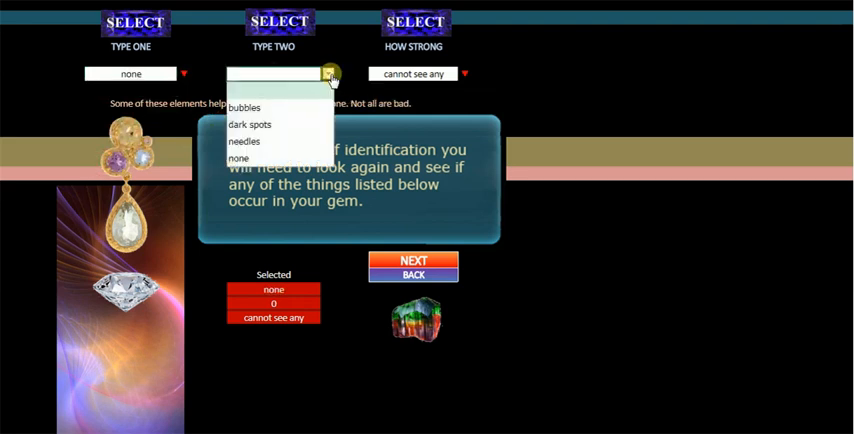
{"action": "left_click", "coordinate": [240, 157]}
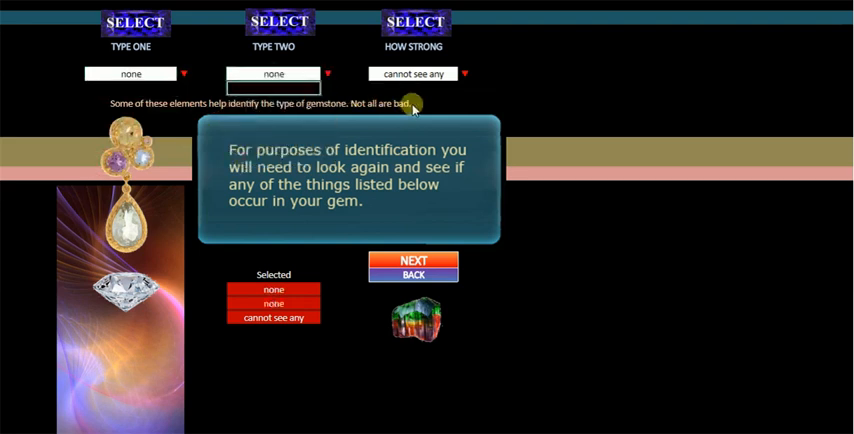
{"action": "left_click", "coordinate": [413, 261]}
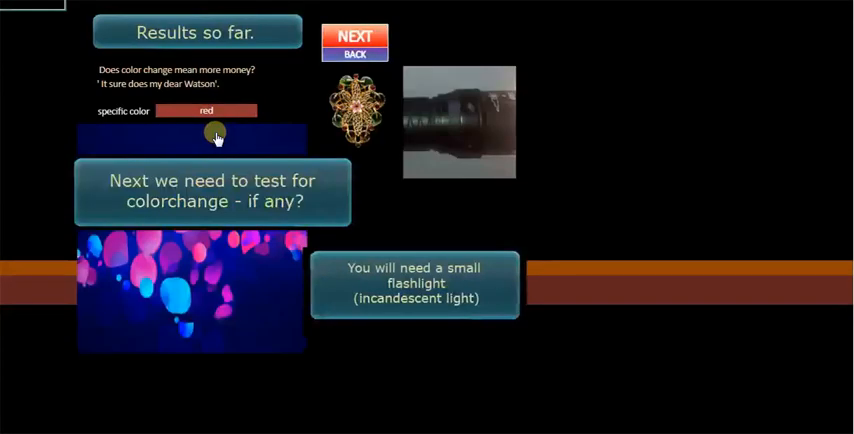
{"action": "left_click", "coordinate": [354, 36]}
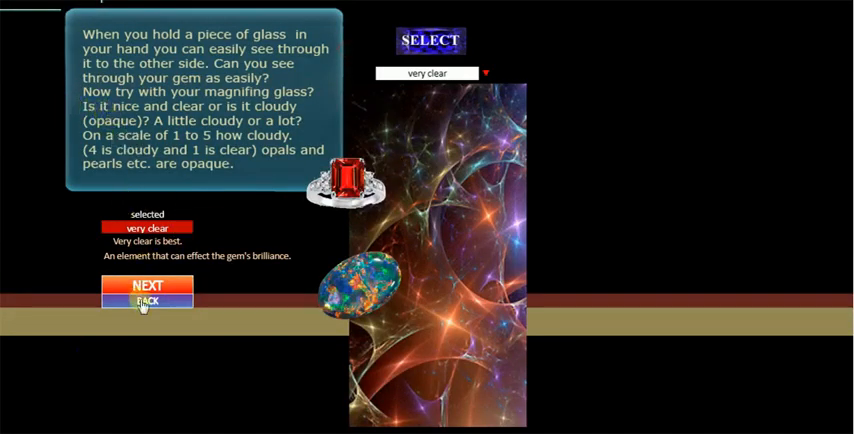
{"action": "left_click", "coordinate": [148, 287]}
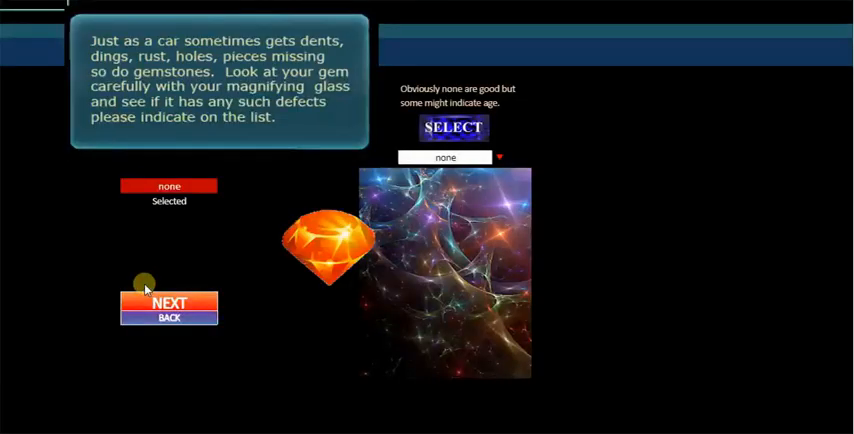
{"action": "left_click", "coordinate": [169, 303]}
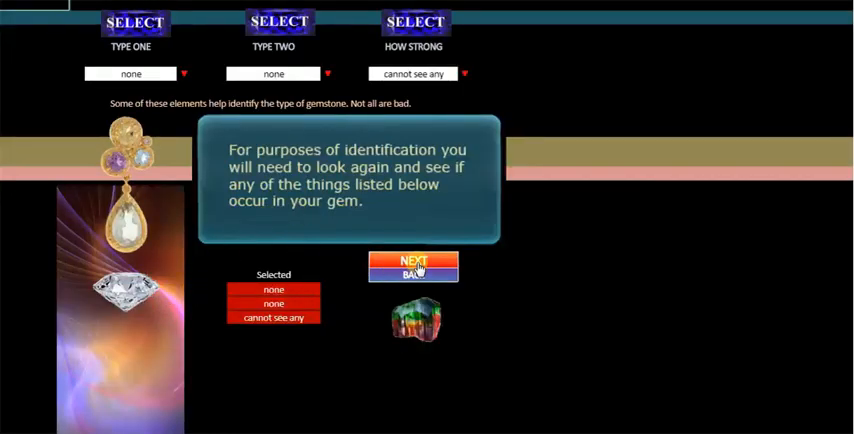
{"action": "left_click", "coordinate": [413, 261]}
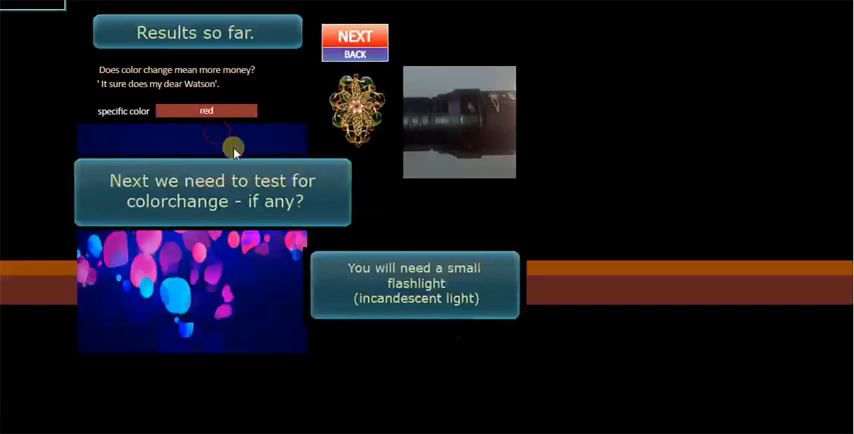
{"action": "mouse_move", "coordinate": [357, 36]}
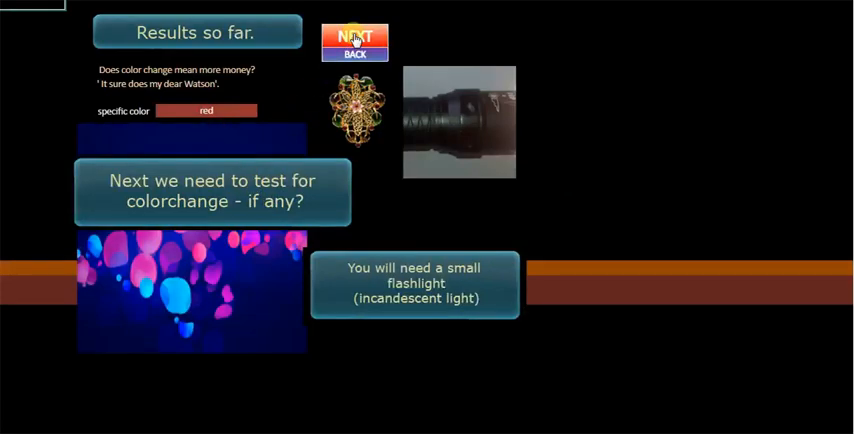
List the red-matching gemstones, then advance to the refraction pairs test
{"action": "left_click", "coordinate": [355, 35]}
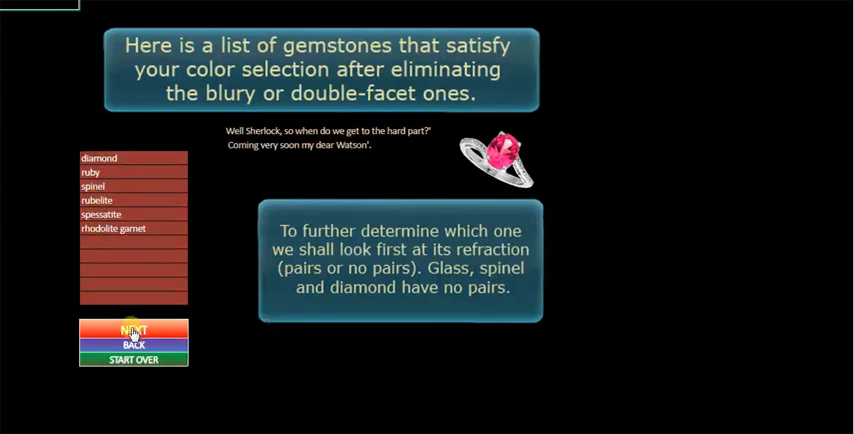
{"action": "left_click", "coordinate": [133, 329]}
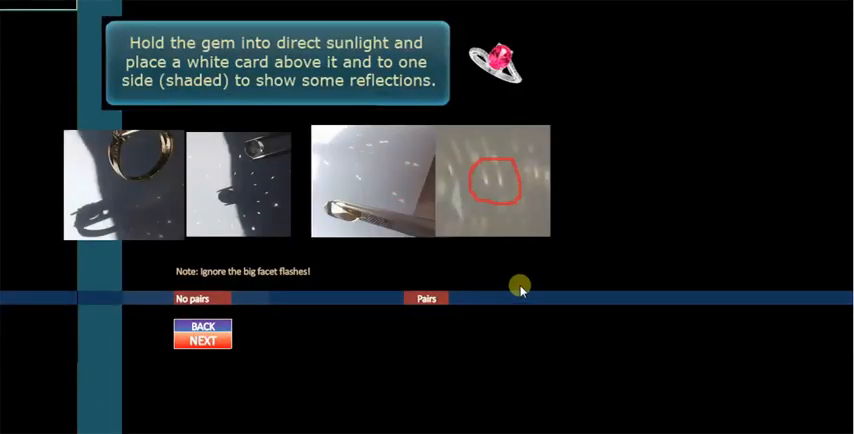
{"action": "mouse_move", "coordinate": [384, 348]}
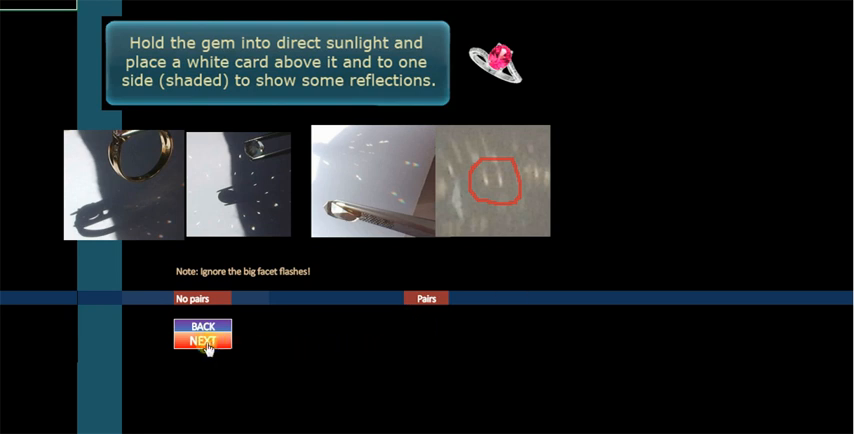
Advance through the pairs explanation to the zircon, tourmaline and garnet examples
{"action": "left_click", "coordinate": [200, 342]}
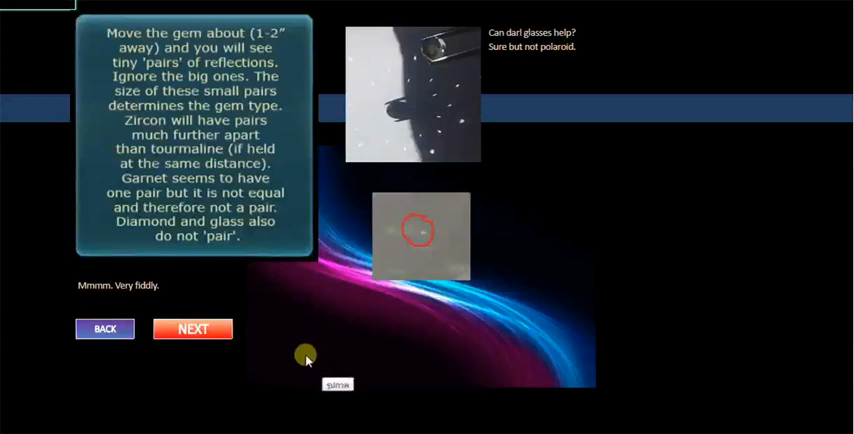
{"action": "mouse_move", "coordinate": [259, 370]}
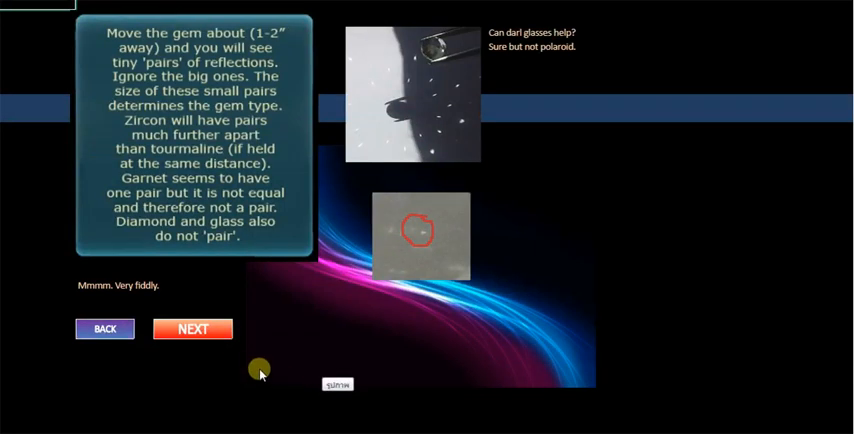
{"action": "left_click", "coordinate": [193, 329]}
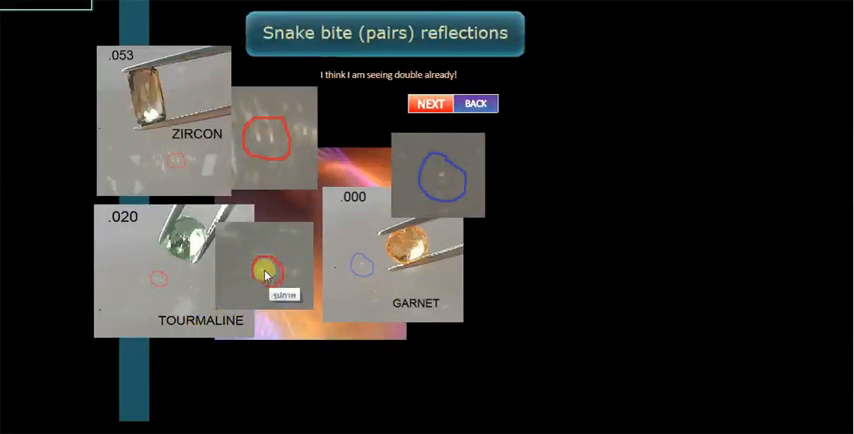
Move on to the 'Select pairs or no pairs' page
{"action": "left_click_drag", "start_coordinate": [265, 273], "coordinate": [545, 245]}
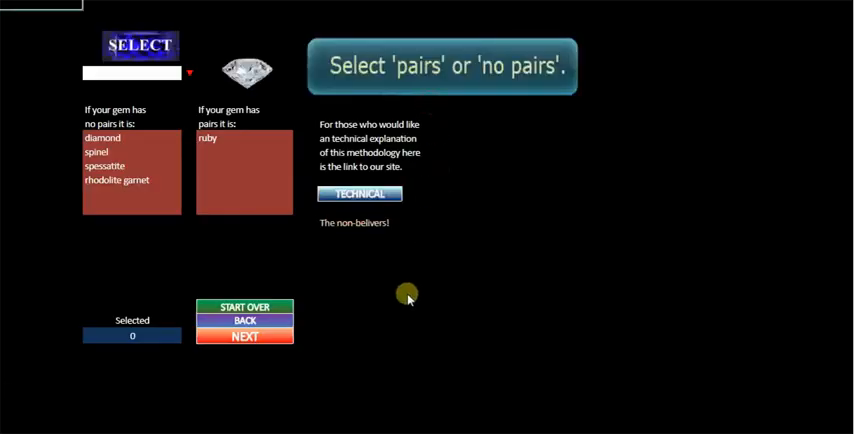
{"action": "mouse_move", "coordinate": [183, 180]}
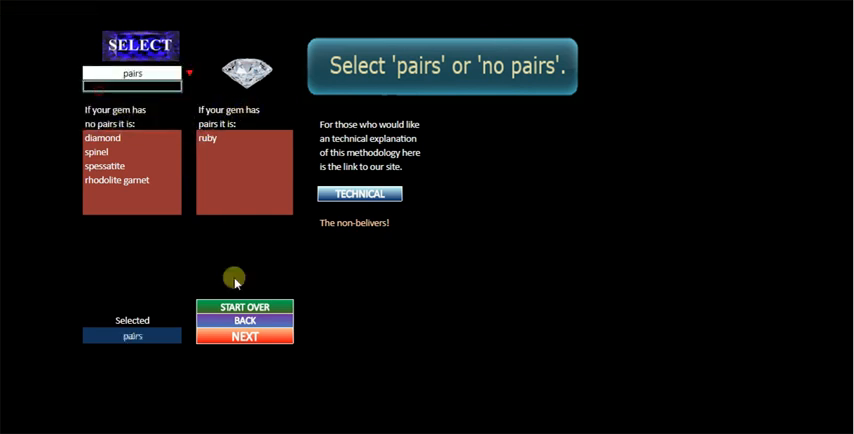
Page through the colour dispersion and fire explanations to reach the fire-level choice
{"action": "left_click", "coordinate": [244, 337]}
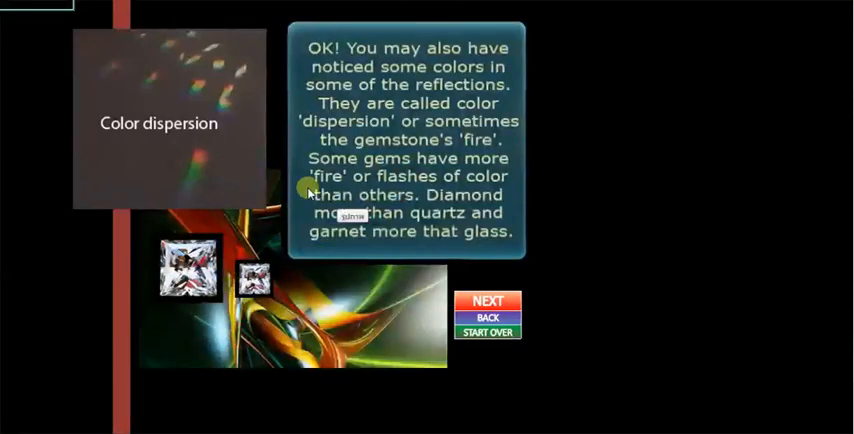
{"action": "mouse_move", "coordinate": [594, 270]}
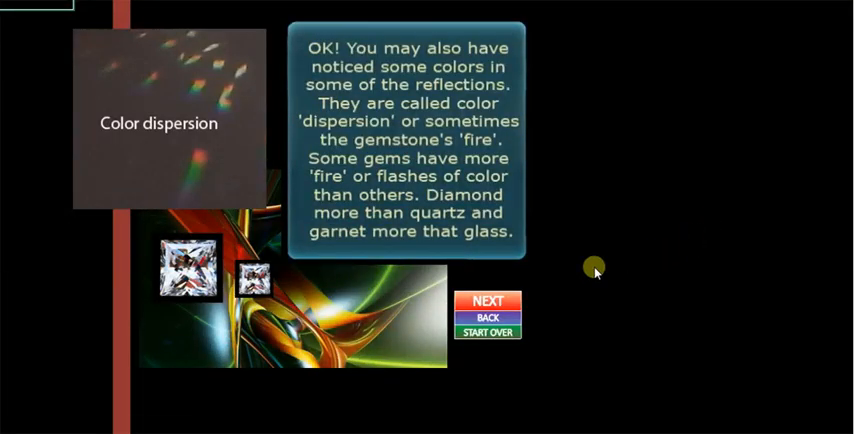
{"action": "left_click", "coordinate": [488, 301]}
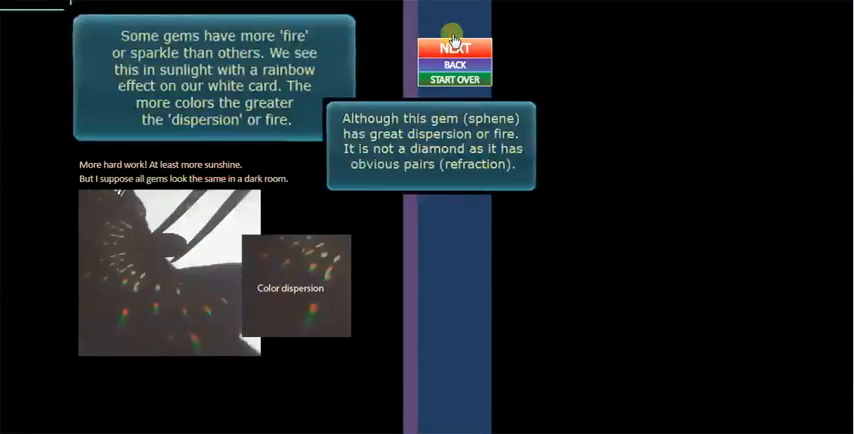
{"action": "left_click", "coordinate": [455, 49]}
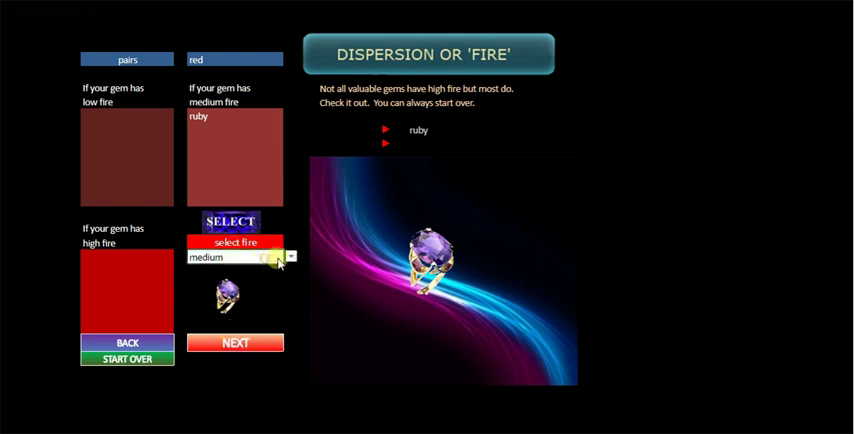
Confirm medium fire and advance to the My Gem summary sheet
{"action": "left_click", "coordinate": [288, 259]}
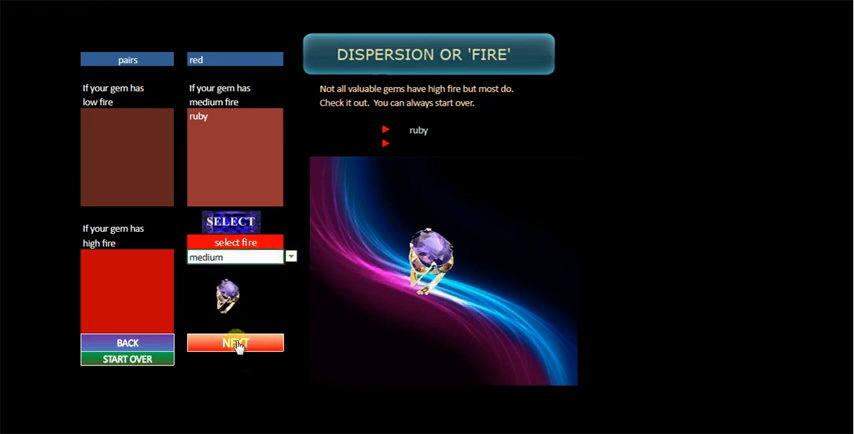
{"action": "left_click", "coordinate": [235, 342]}
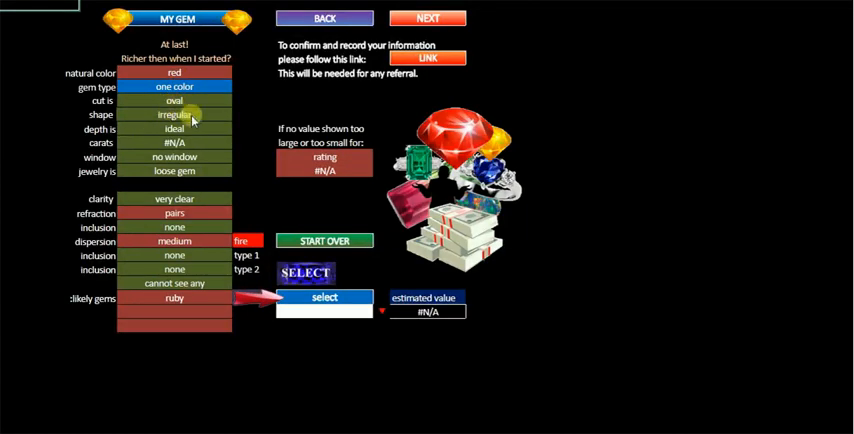
{"action": "mouse_move", "coordinate": [185, 173]}
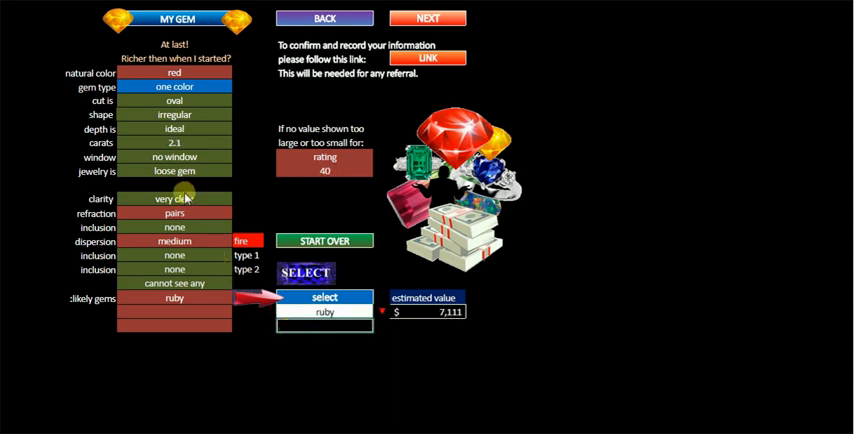
{"action": "mouse_move", "coordinate": [413, 337]}
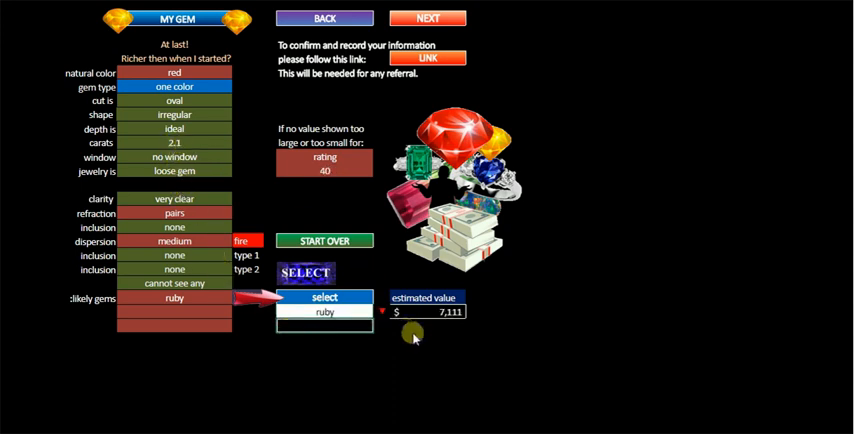
{"action": "mouse_move", "coordinate": [435, 352]}
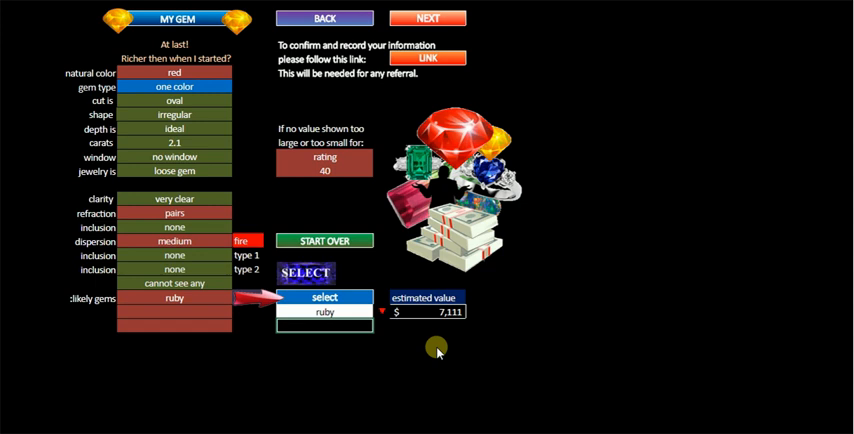
{"action": "mouse_move", "coordinate": [505, 323]}
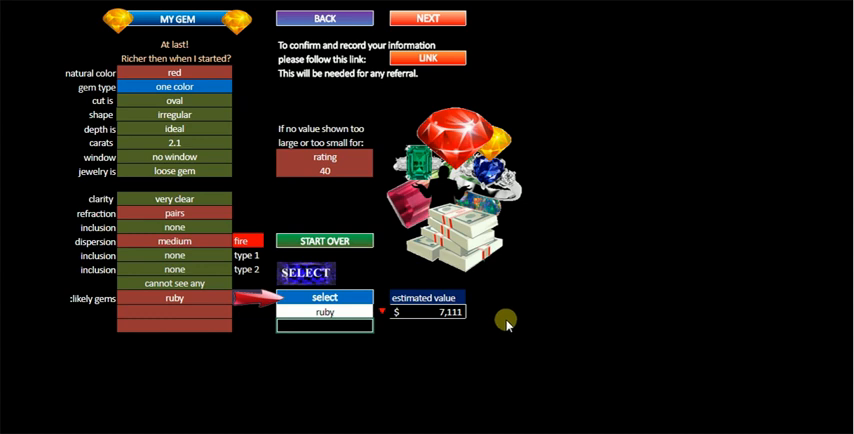
{"action": "mouse_move", "coordinate": [574, 300]}
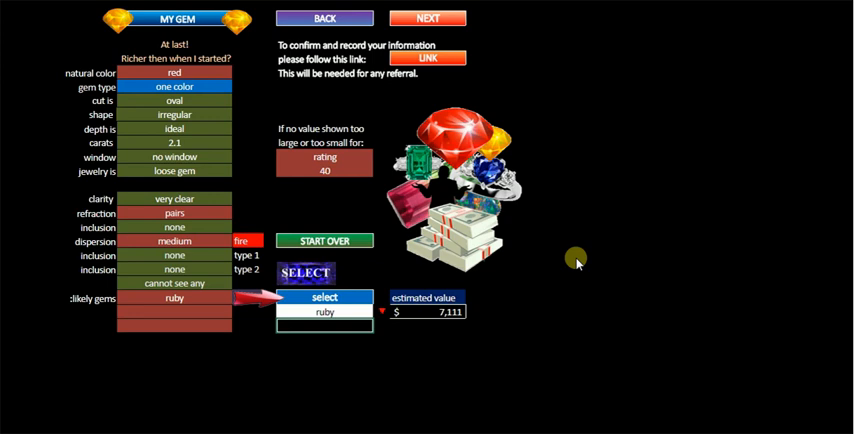
{"action": "mouse_move", "coordinate": [672, 185]}
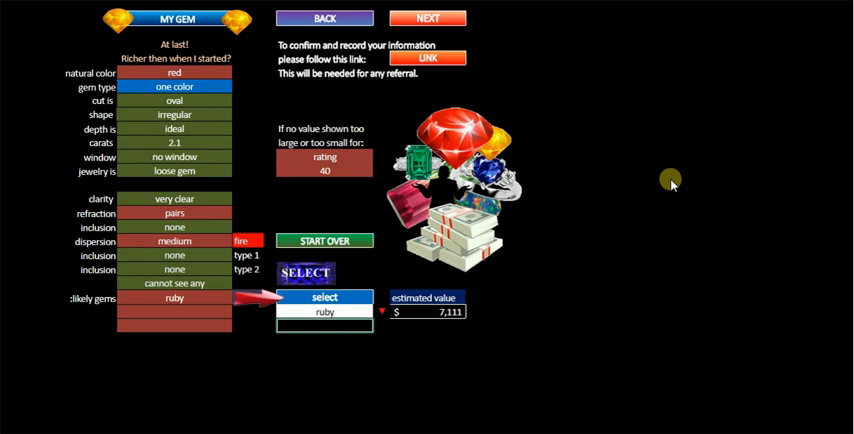
{"action": "mouse_move", "coordinate": [697, 289]}
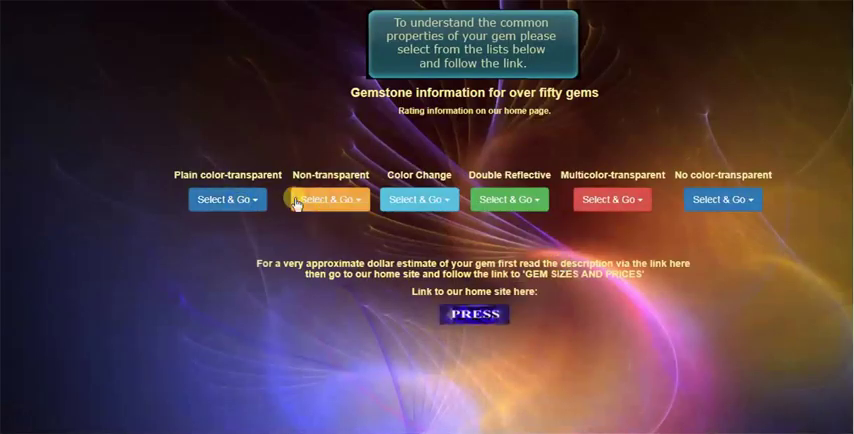
Choose ruby from the Select Your Gem list and scroll through its description and market news
{"action": "left_click", "coordinate": [324, 199]}
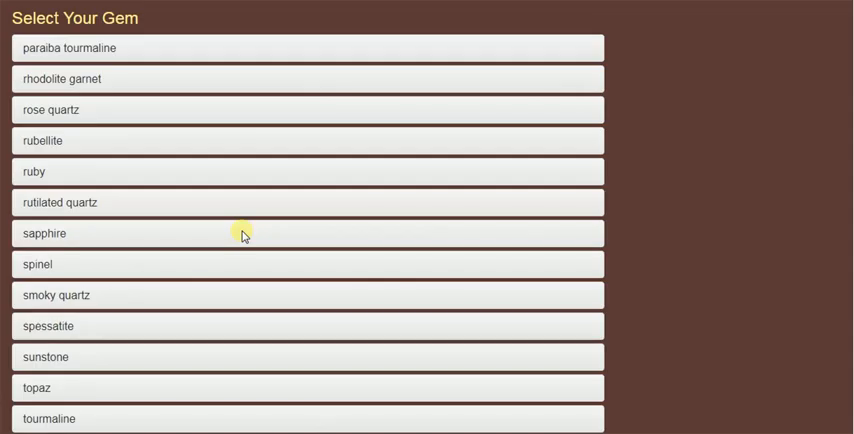
{"action": "left_click", "coordinate": [33, 171]}
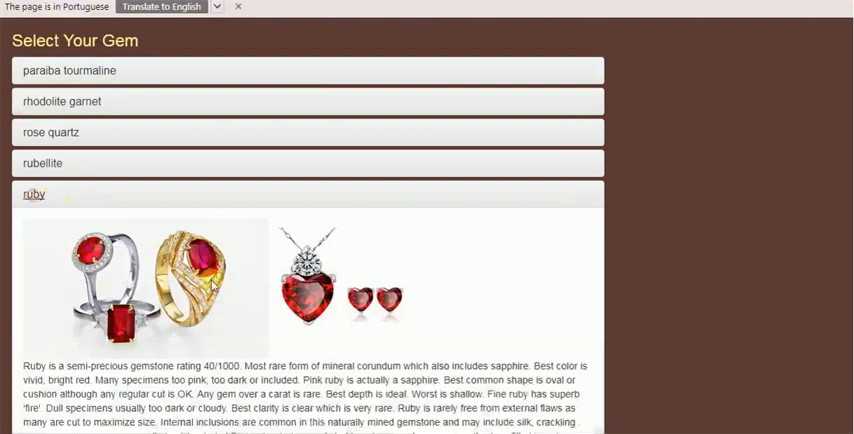
{"action": "scroll", "scroll_direction": "down", "scroll_amount": 3}
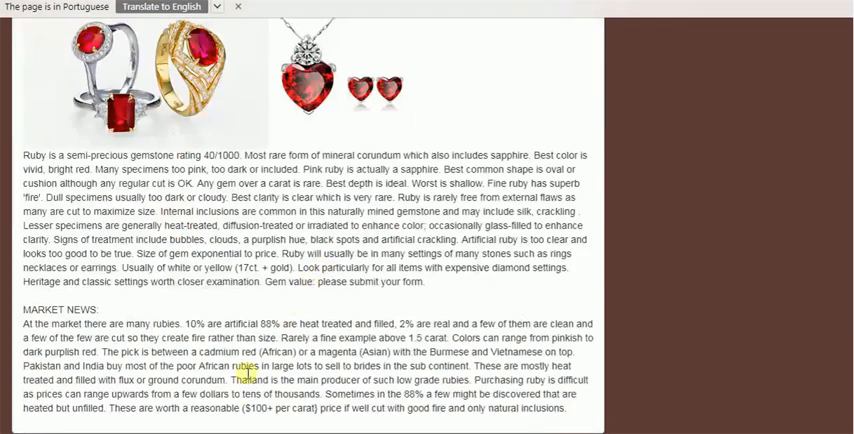
{"action": "mouse_move", "coordinate": [347, 402]}
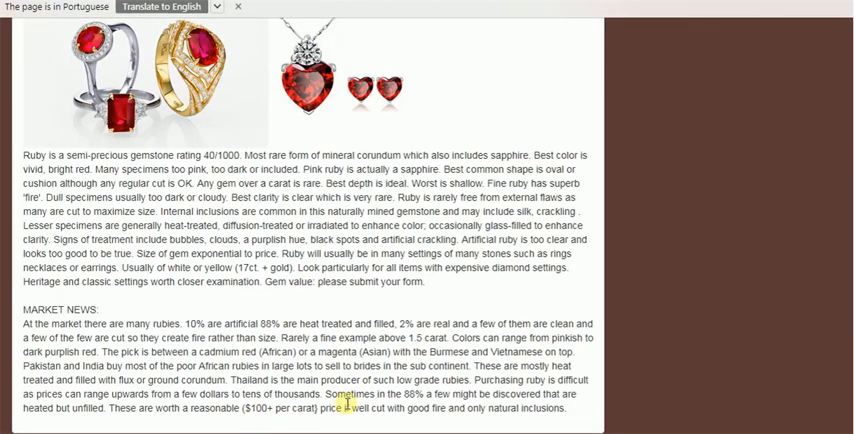